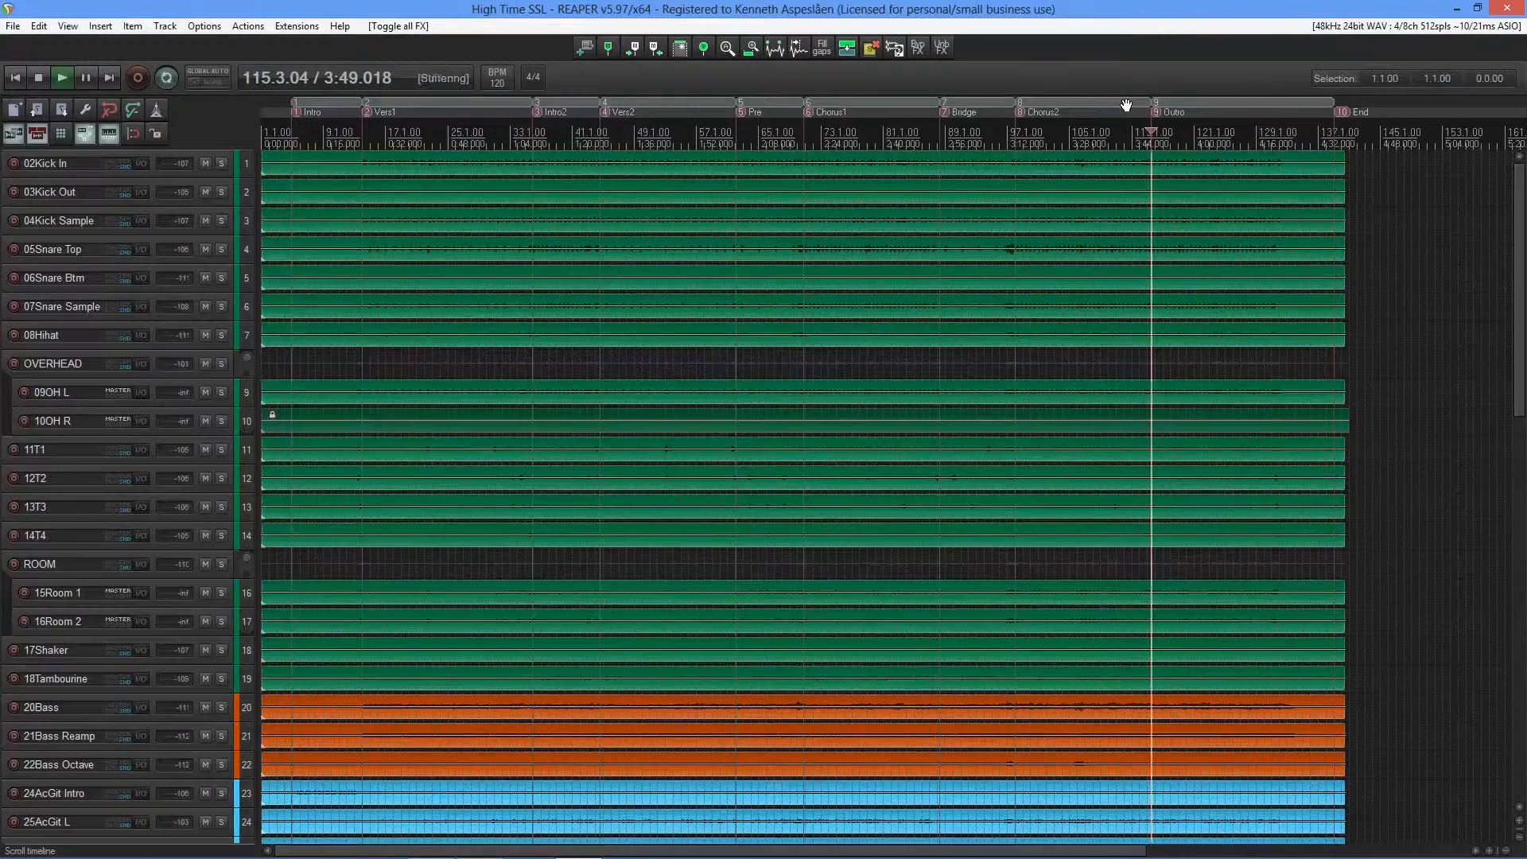
# Show the Mixer so the master track's FX chain with Virtual Mix Rack can be reached.
pyautogui.click(62, 78)
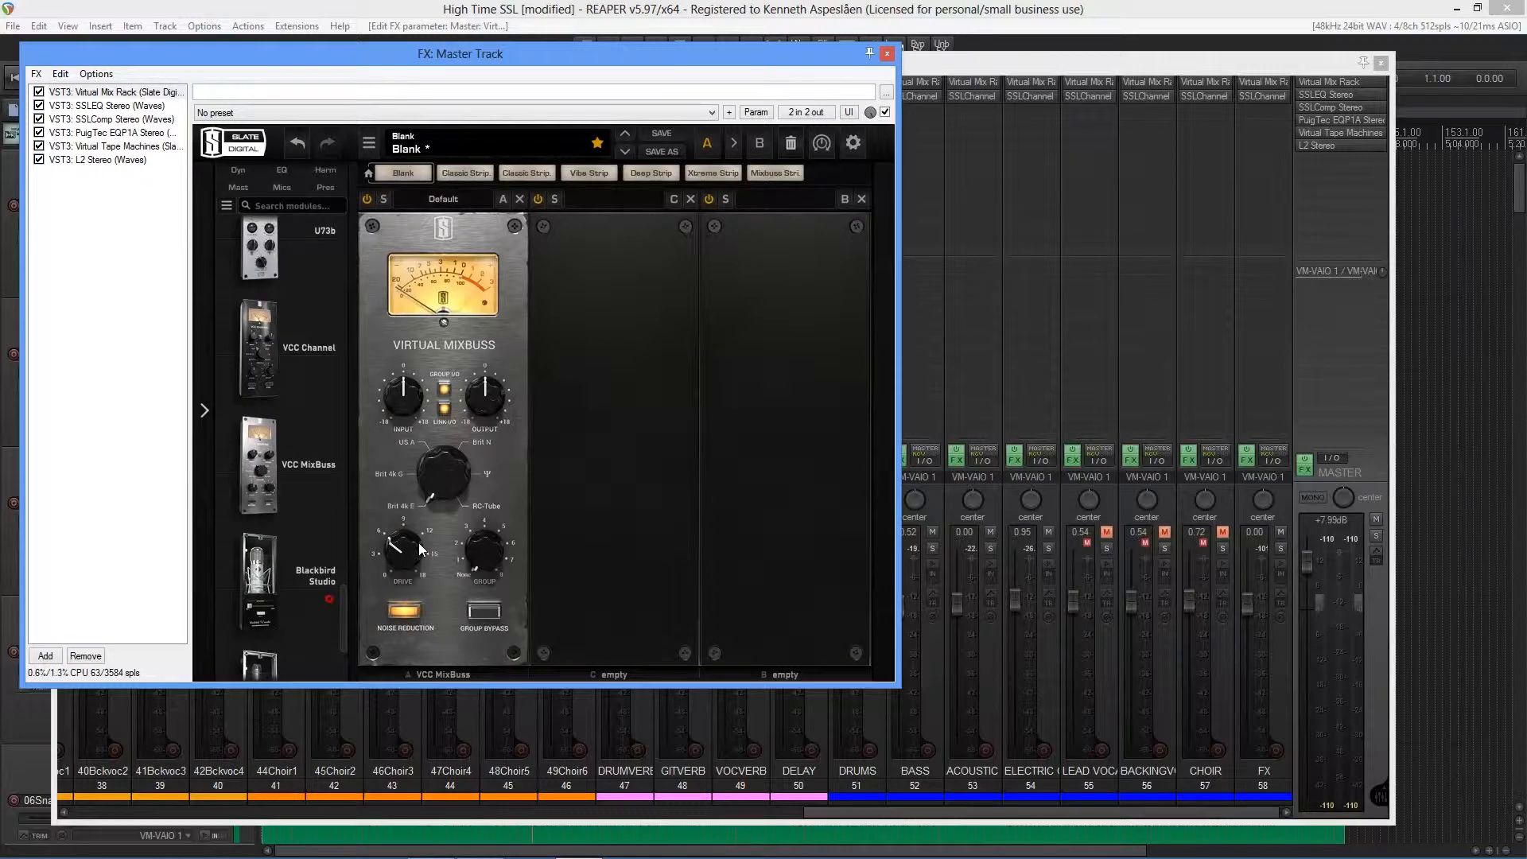
pyautogui.moveTo(427, 504)
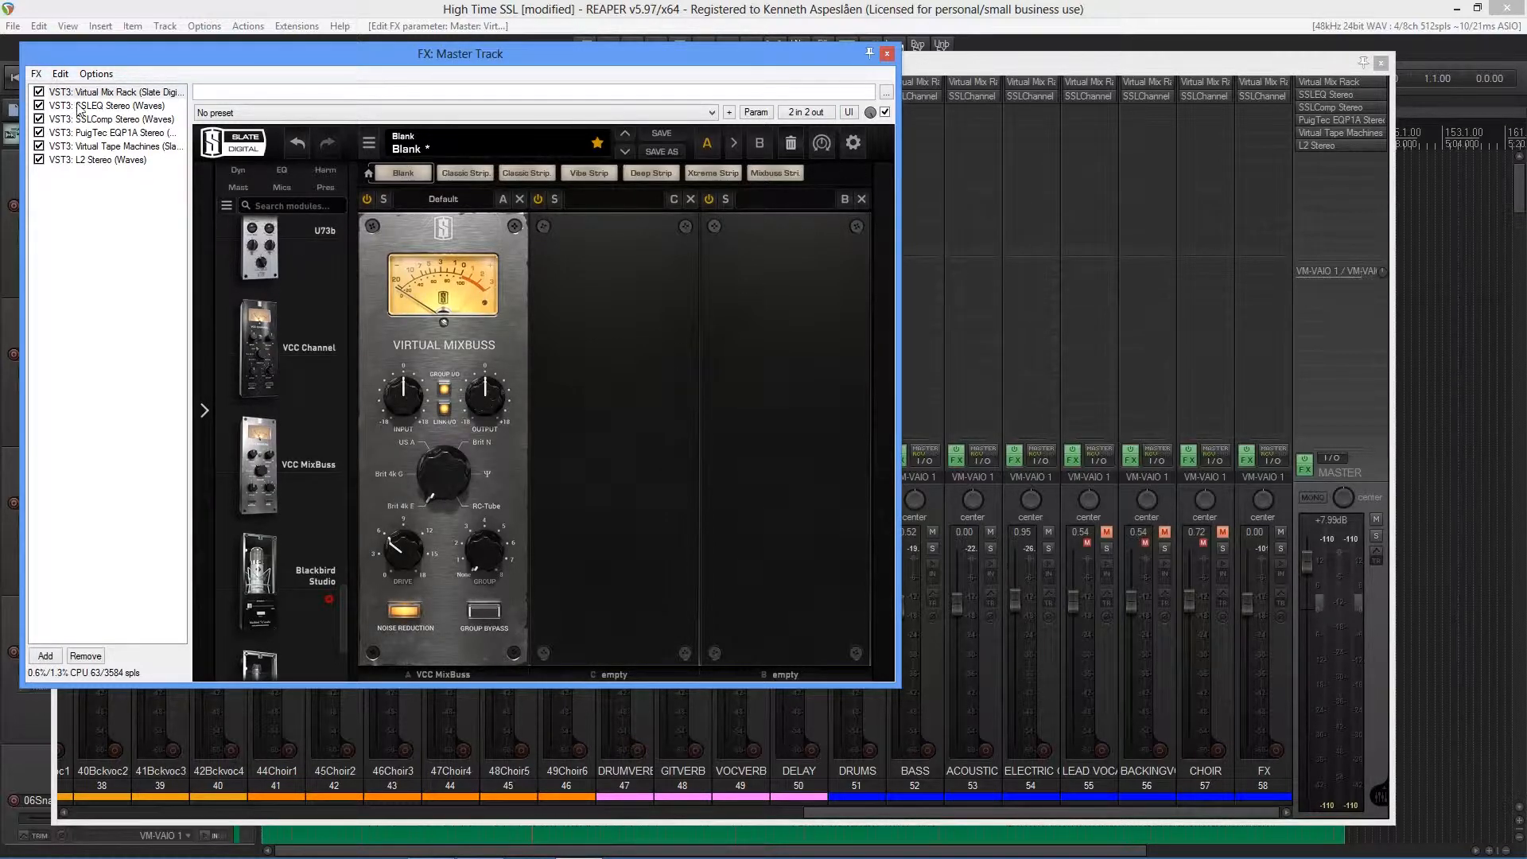
# Review the SSL EQ, SSL bus compressor and PuigTec EQP1A on the master chain.
pyautogui.click(107, 105)
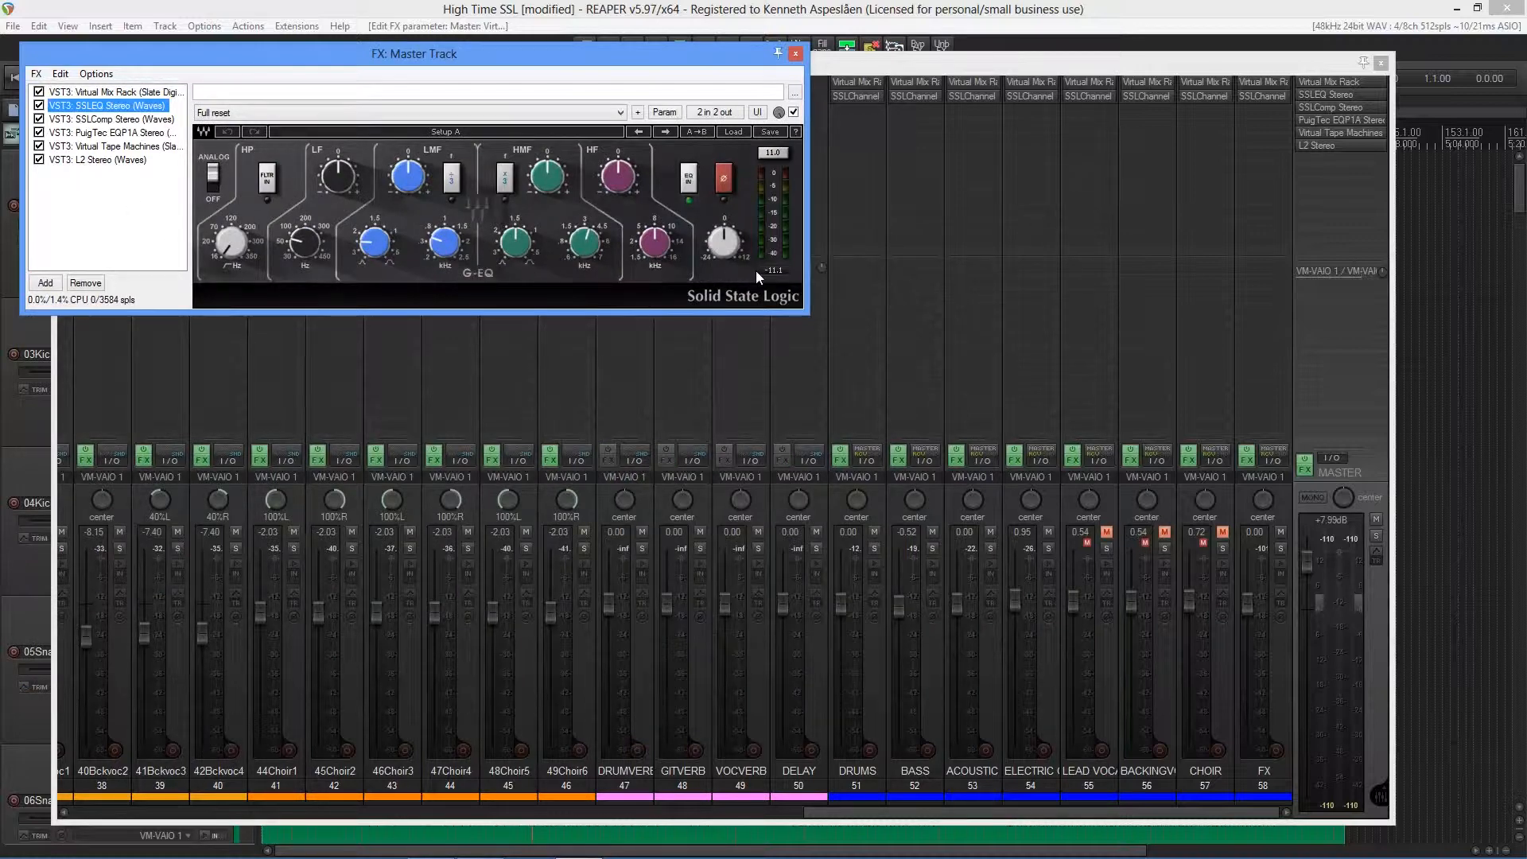
pyautogui.click(109, 120)
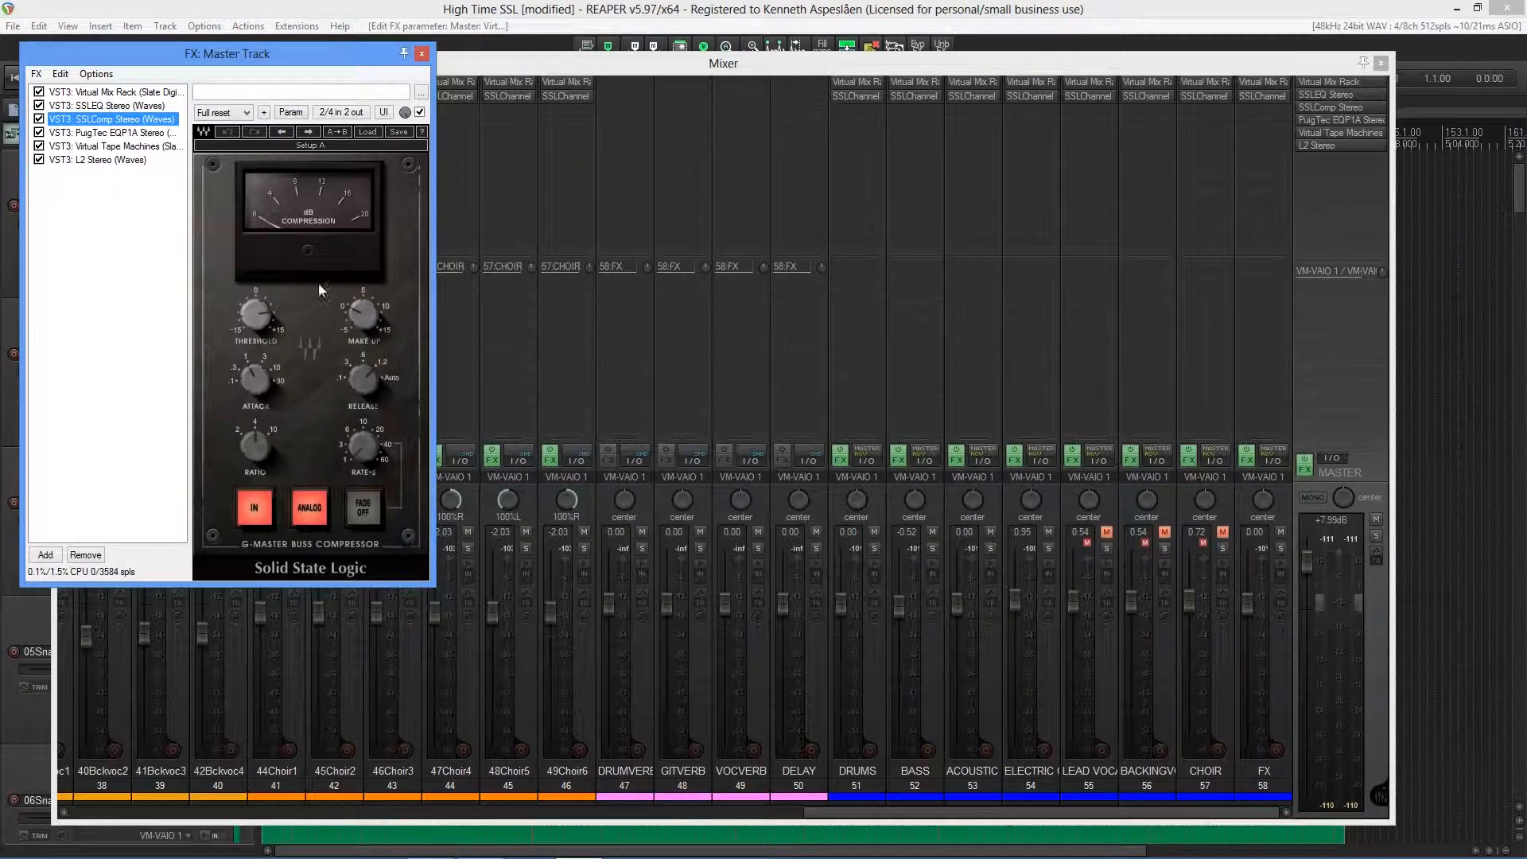
pyautogui.click(111, 132)
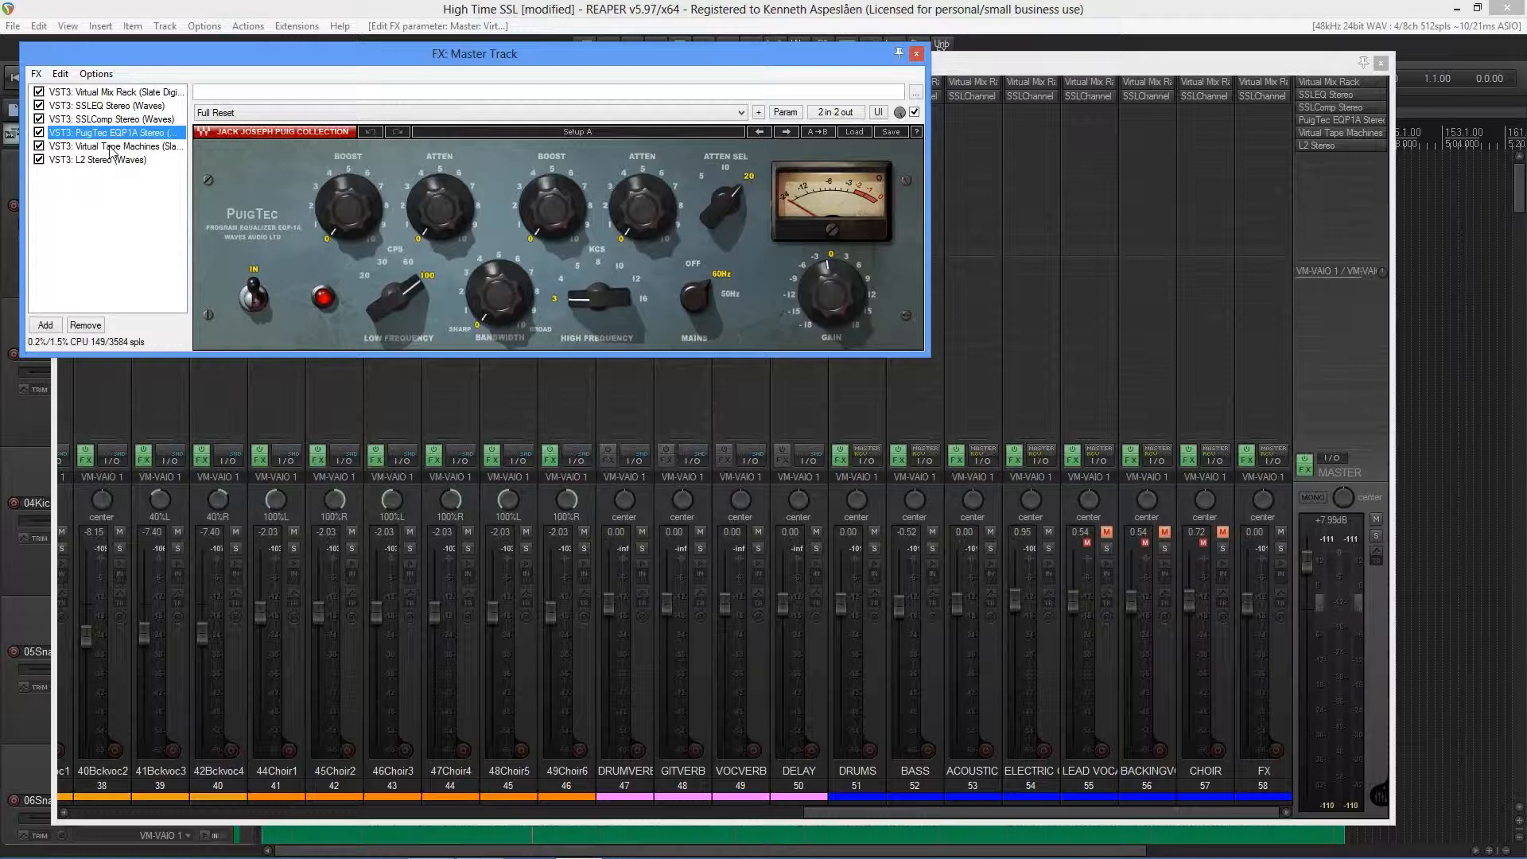
# Review the Virtual Tape Machines and L2 limiter, then close the master FX chain.
pyautogui.click(114, 146)
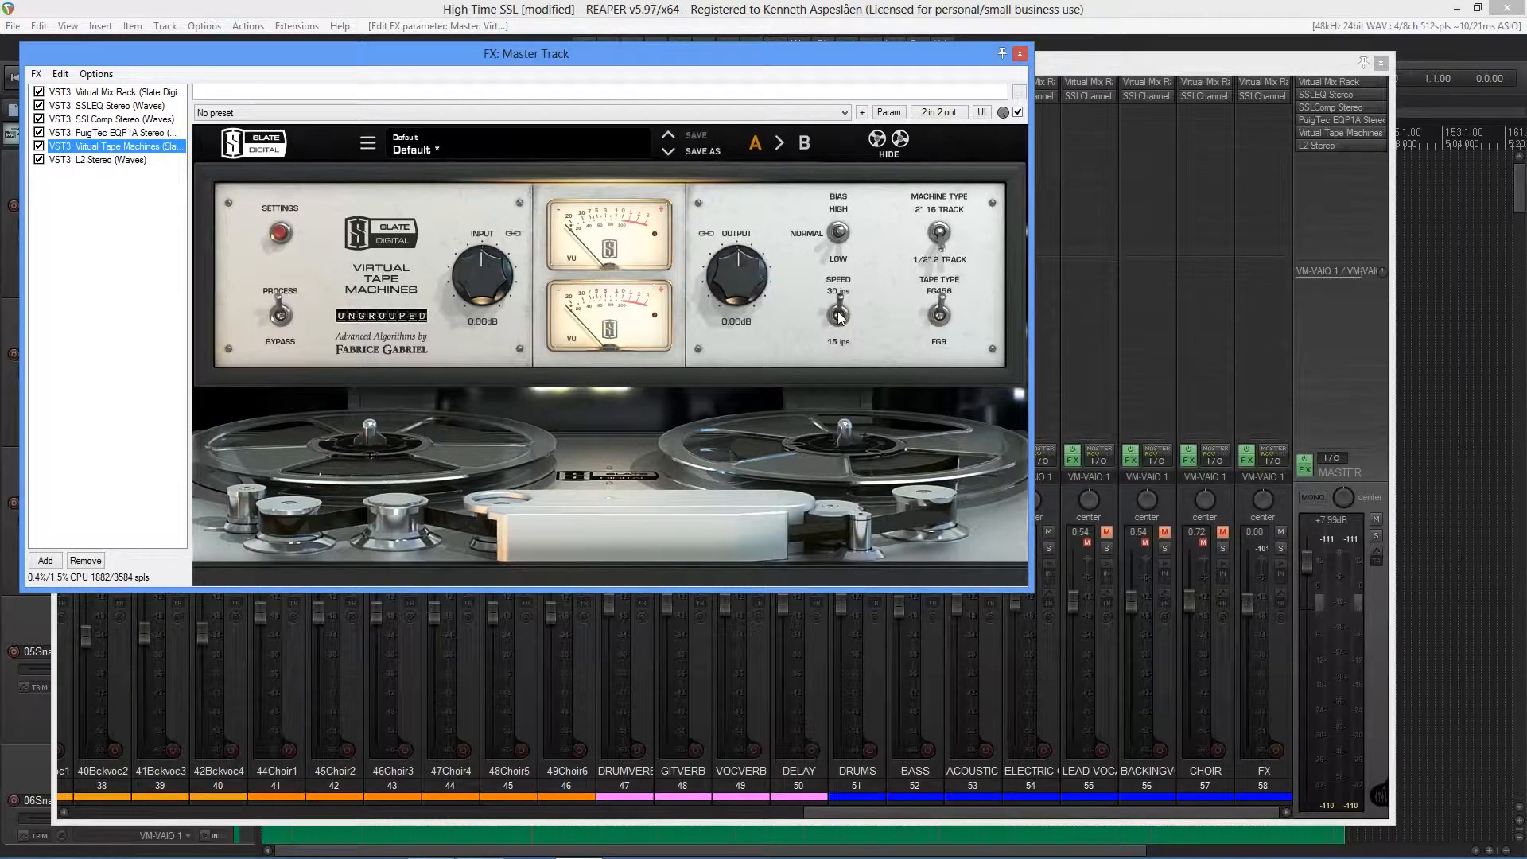
pyautogui.click(97, 159)
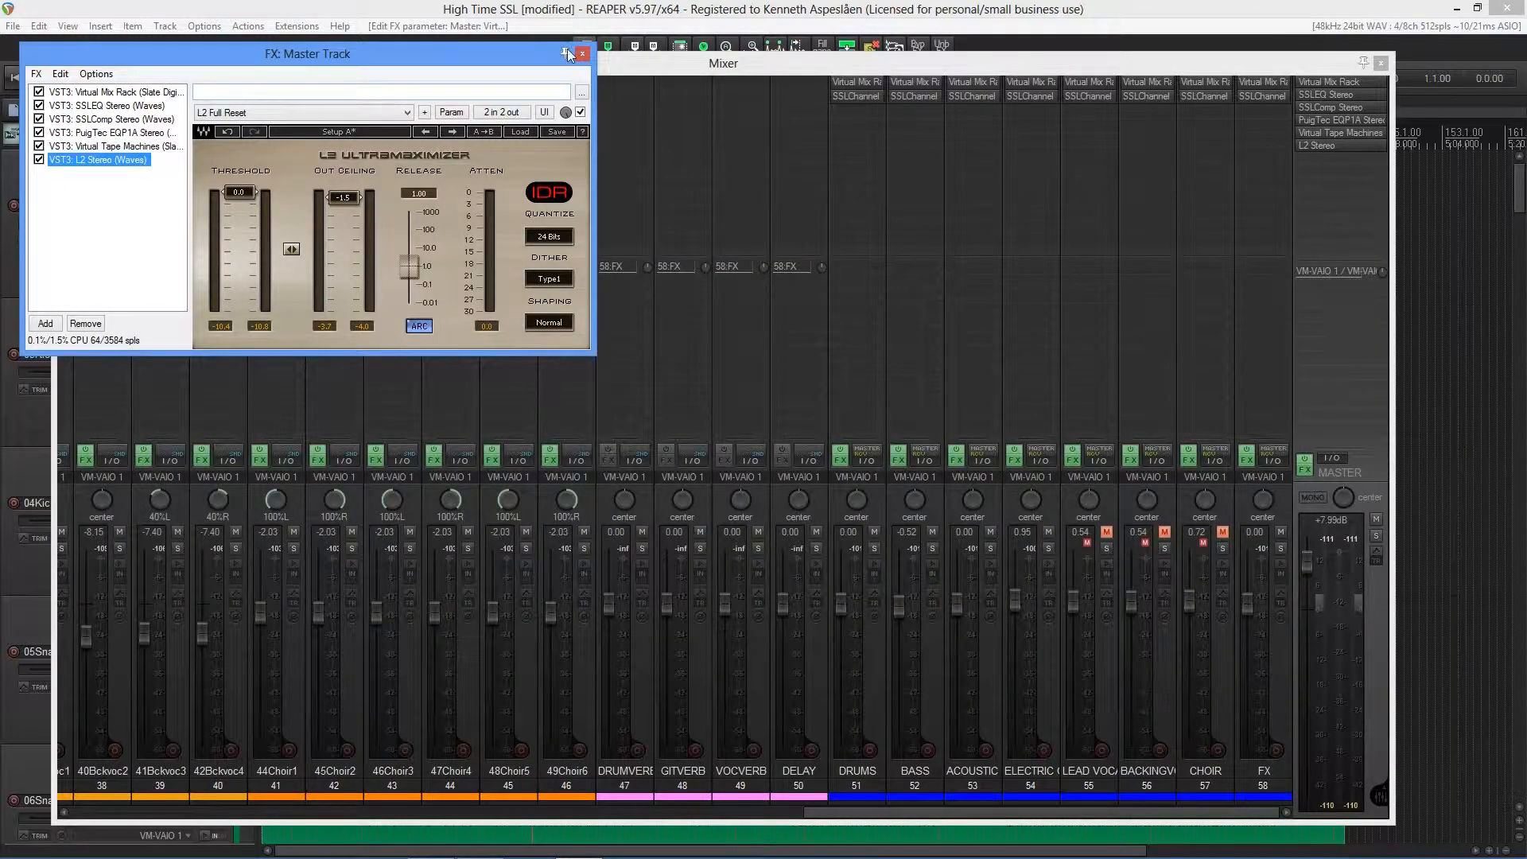
pyautogui.click(582, 54)
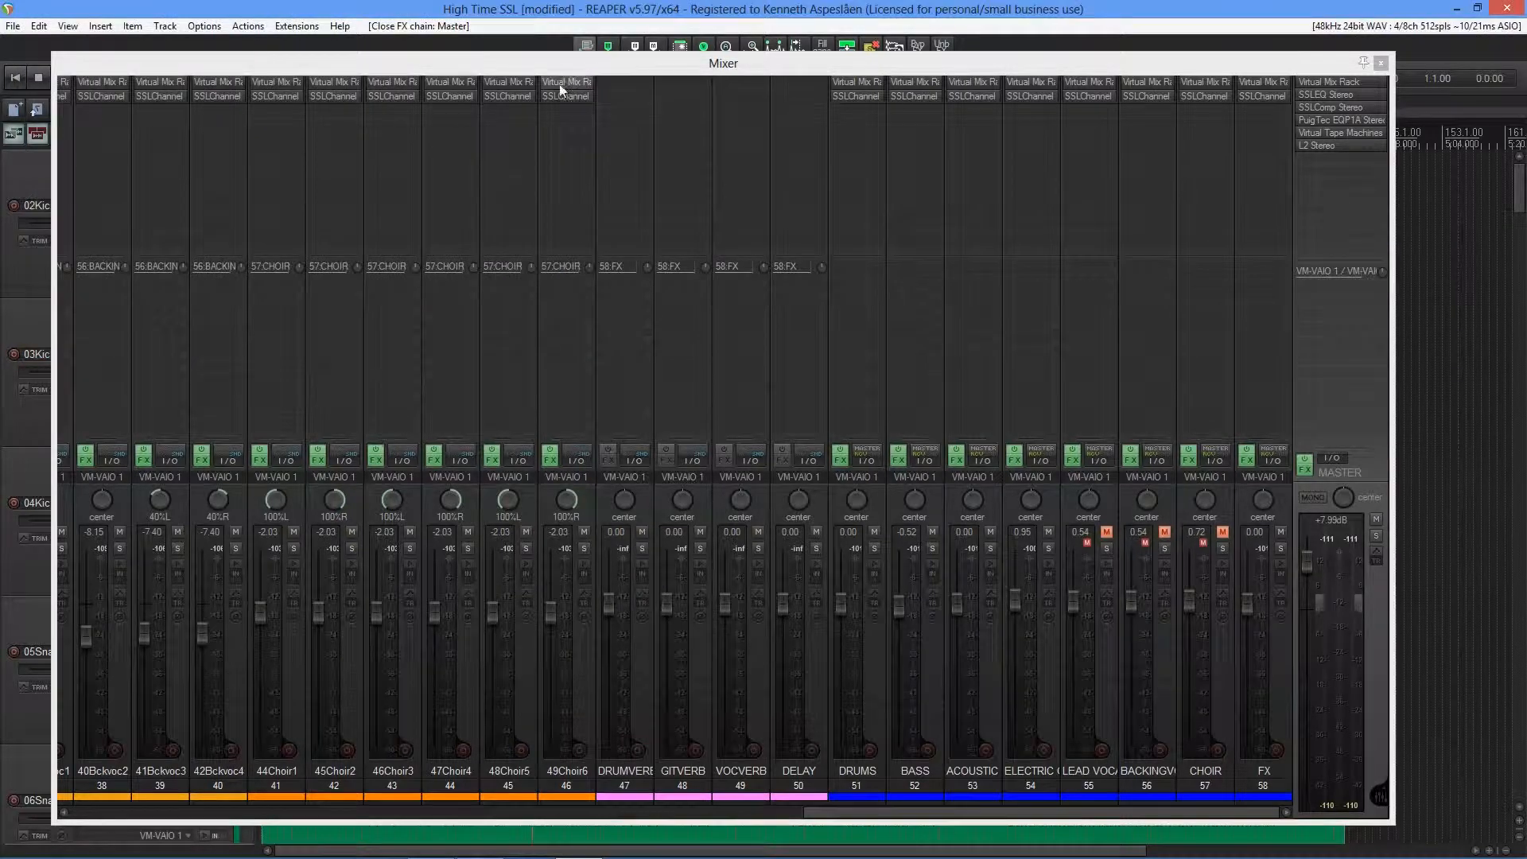
pyautogui.moveTo(662, 393)
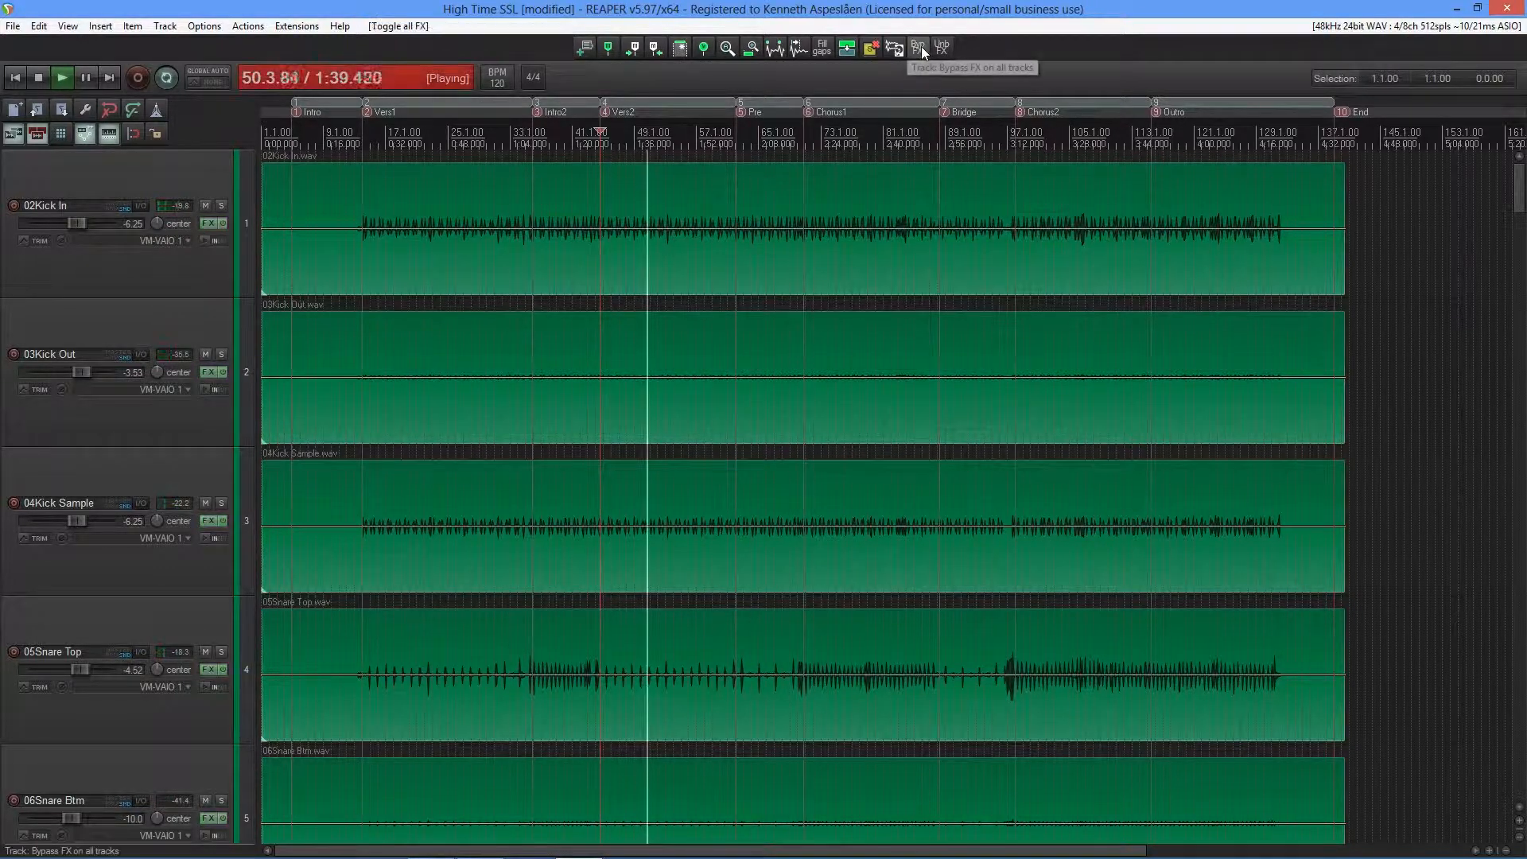
# Bypass effects on all tracks to A/B the mix against the unprocessed version.
pyautogui.click(917, 46)
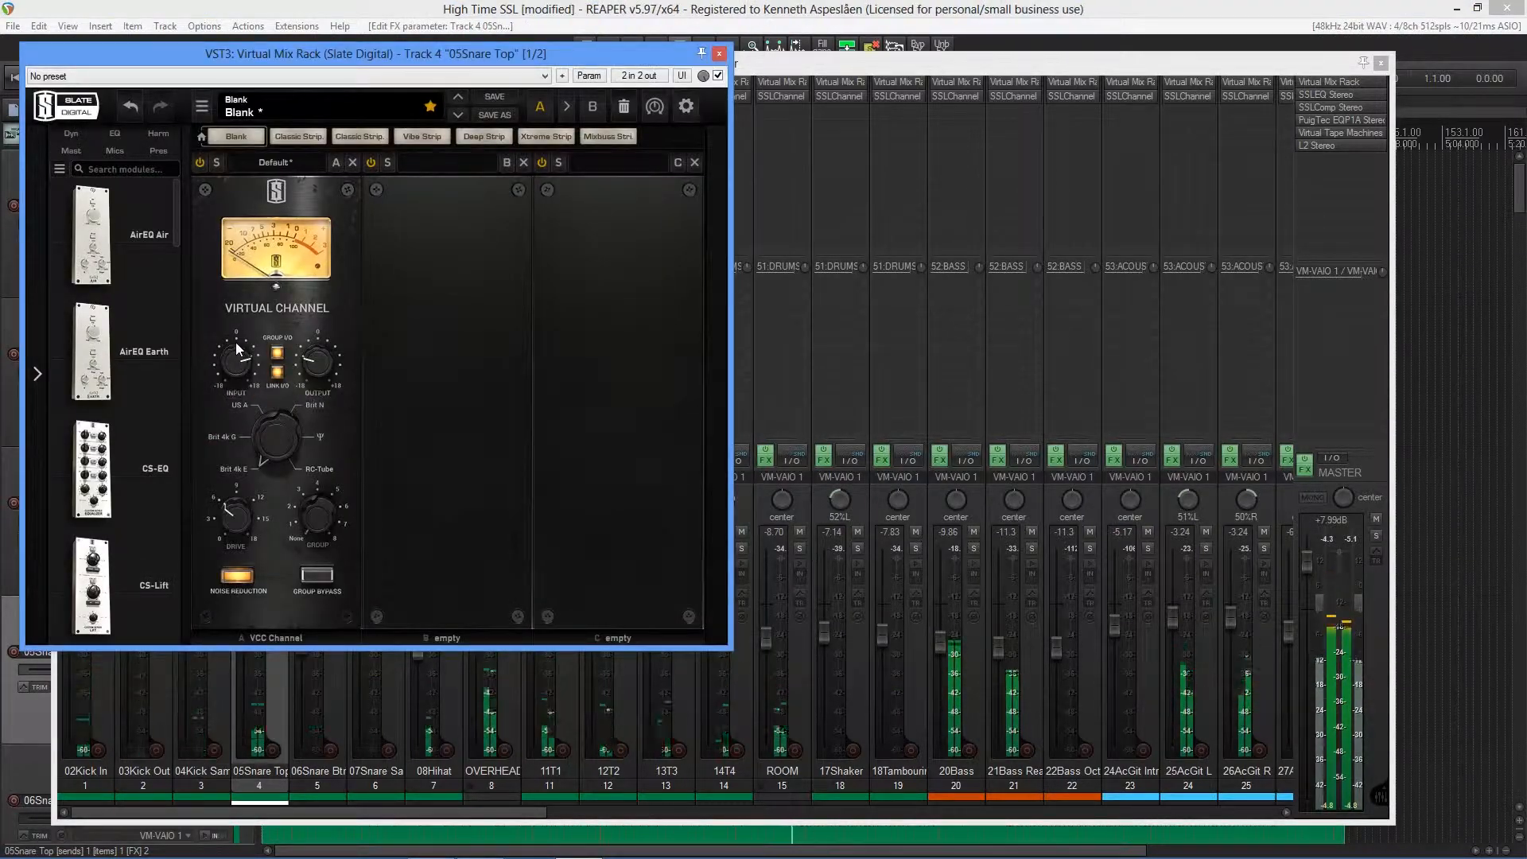
# Close the Snare Top Virtual Mix Rack and nudge the BASS fader to about -0.52 dB.
pyautogui.click(718, 54)
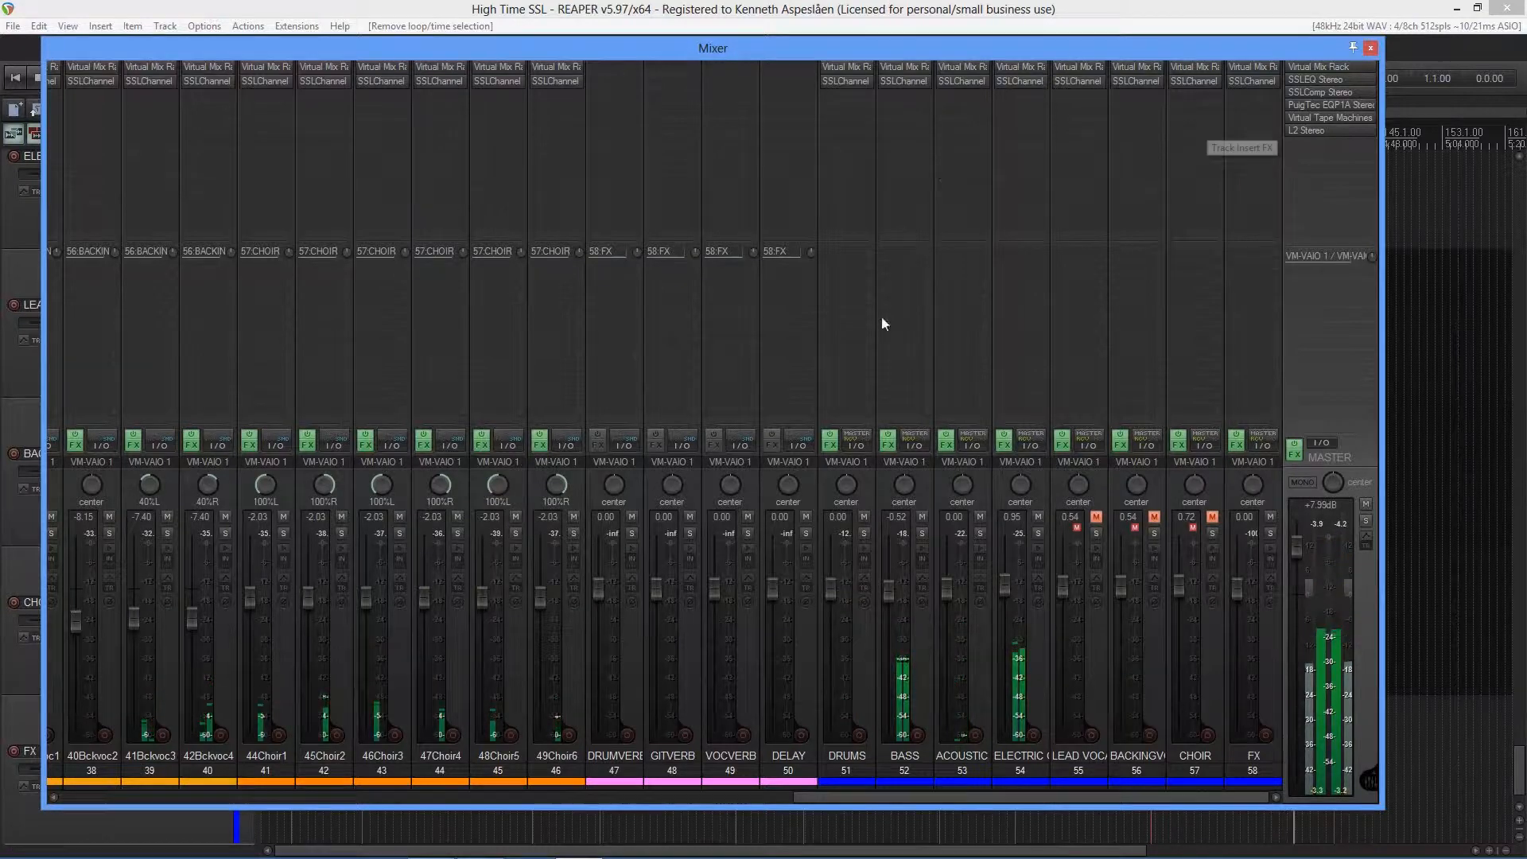
pyautogui.moveTo(904, 614); pyautogui.dragTo(904, 594)
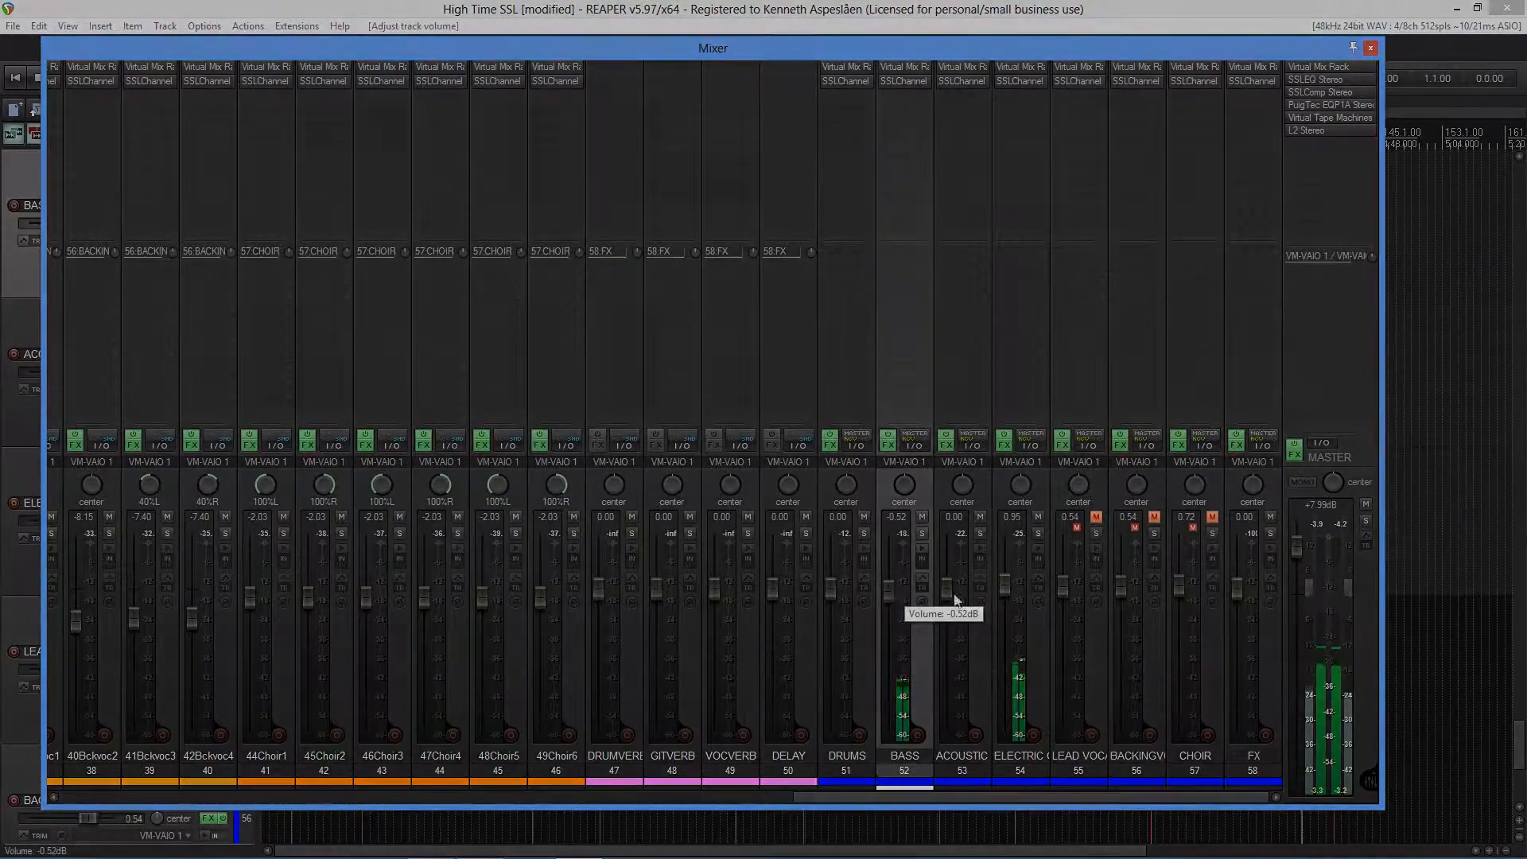